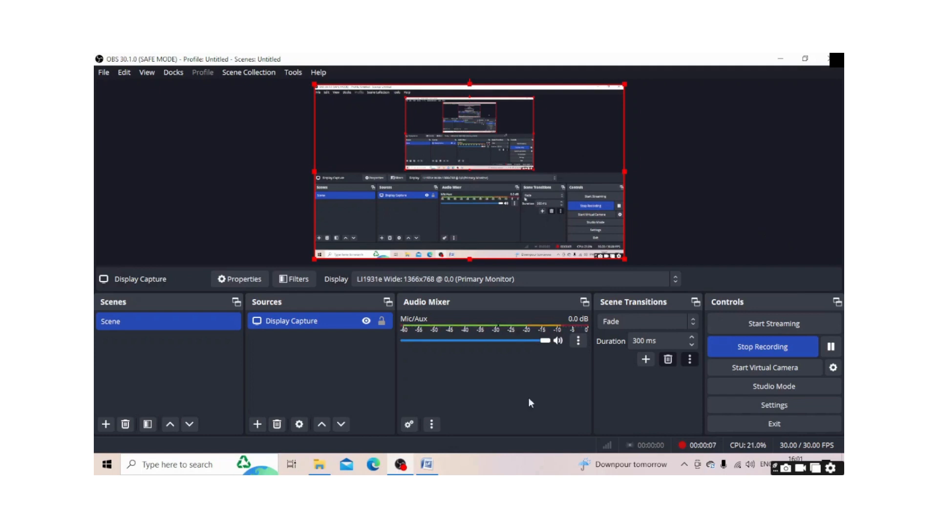
# Step: Switch from OBS Studio to the blank 'win it' Word document
pyautogui.click(428, 463)
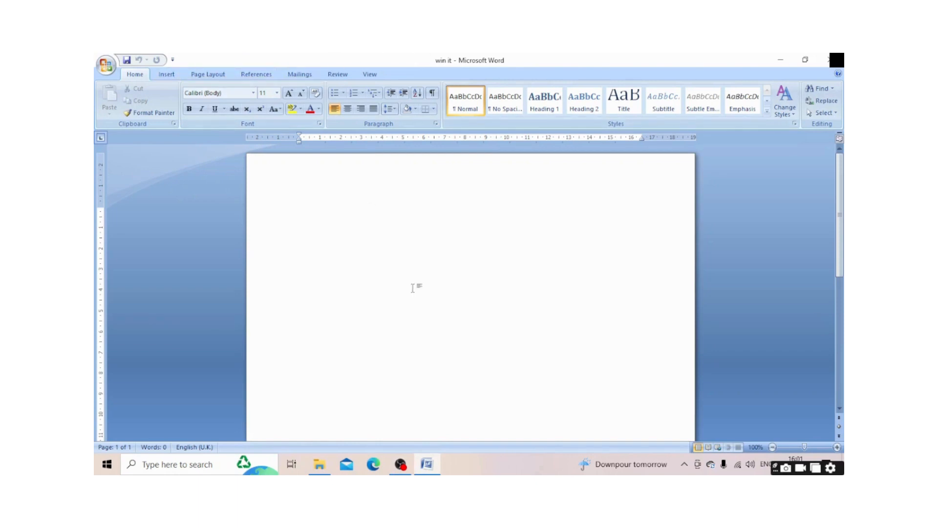
# Step: Type the heading 'WIN IT AT THE MUN' on the first line
pyautogui.write('WIN')
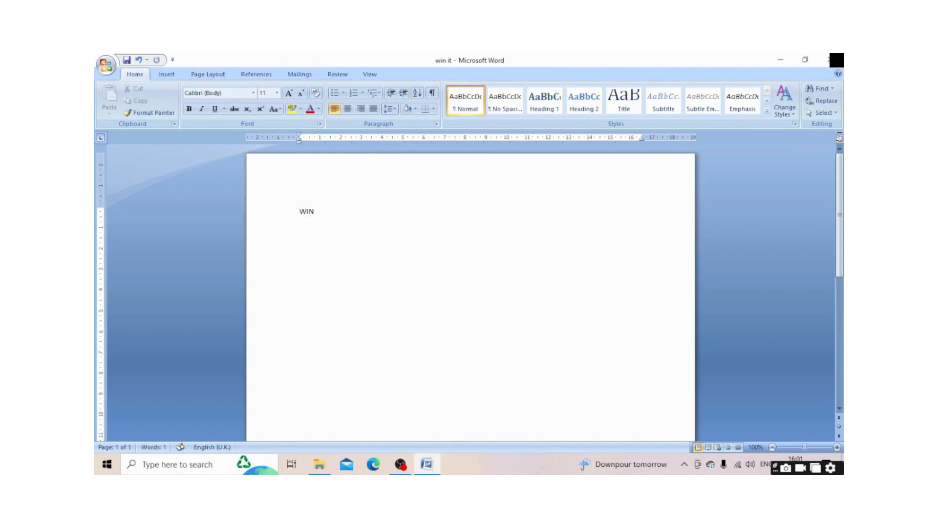
pyautogui.write('IT')
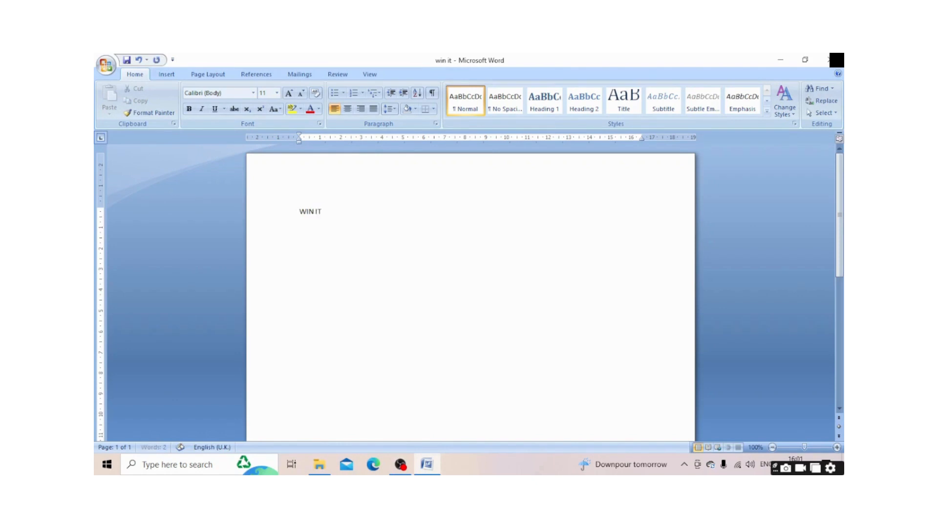
pyautogui.write('AT T')
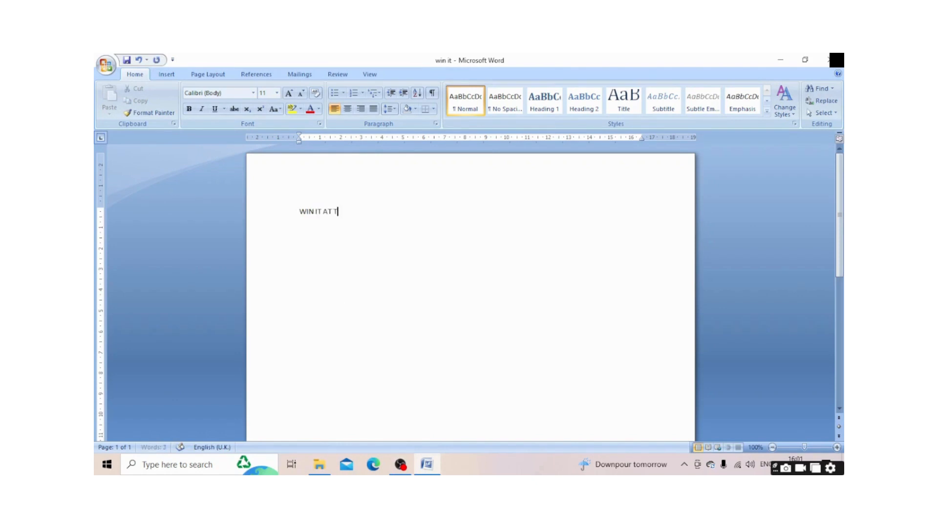
pyautogui.write('HE MUN')
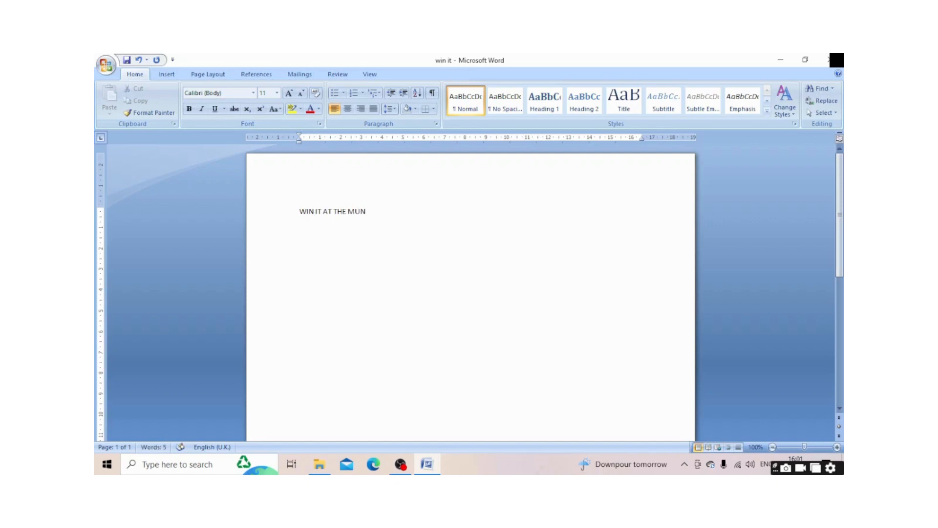
# Step: Format the 'WIN IT AT THE MUN' heading as Agency FB, 18 pt
pyautogui.moveTo(298, 211); pyautogui.dragTo(370, 211)
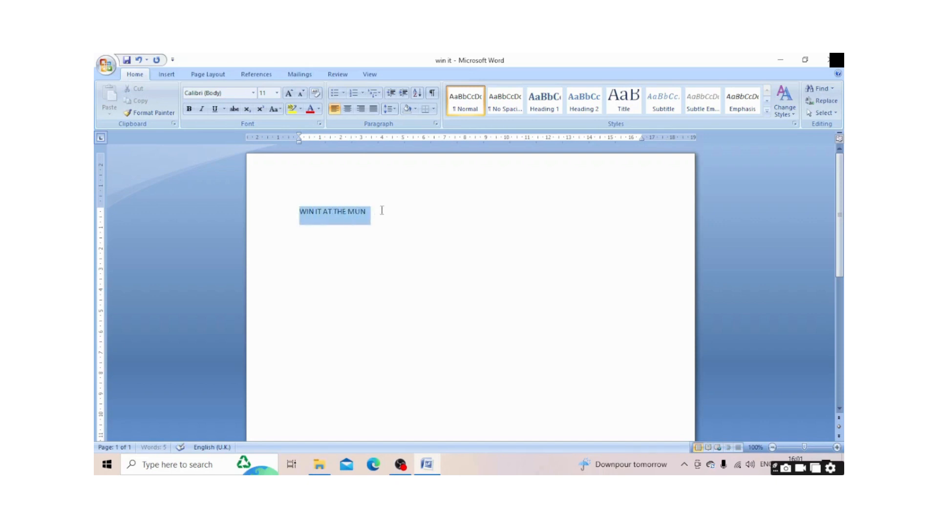
pyautogui.click(264, 93)
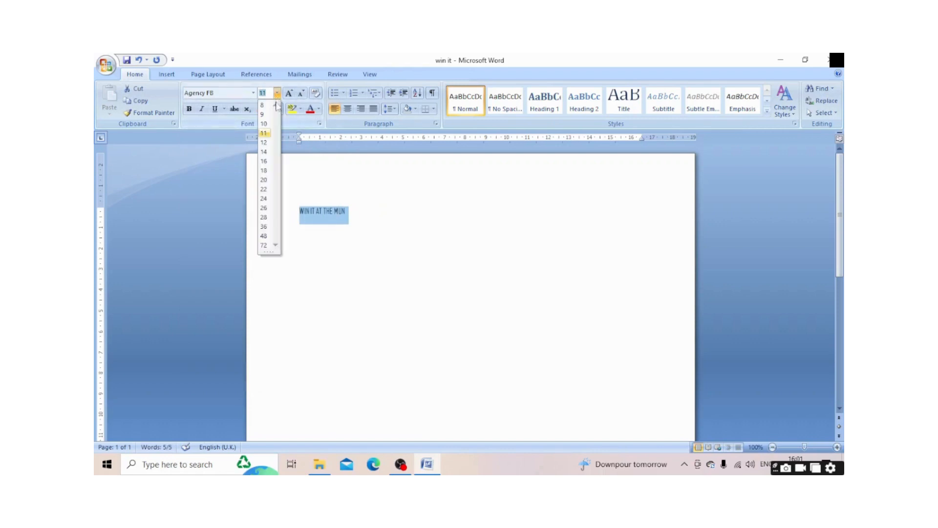
pyautogui.click(264, 171)
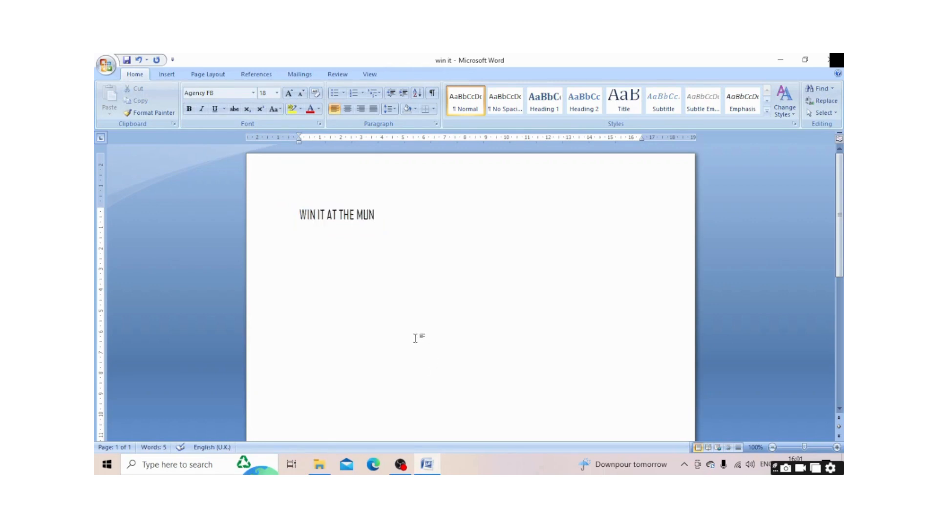
pyautogui.moveTo(411, 343)
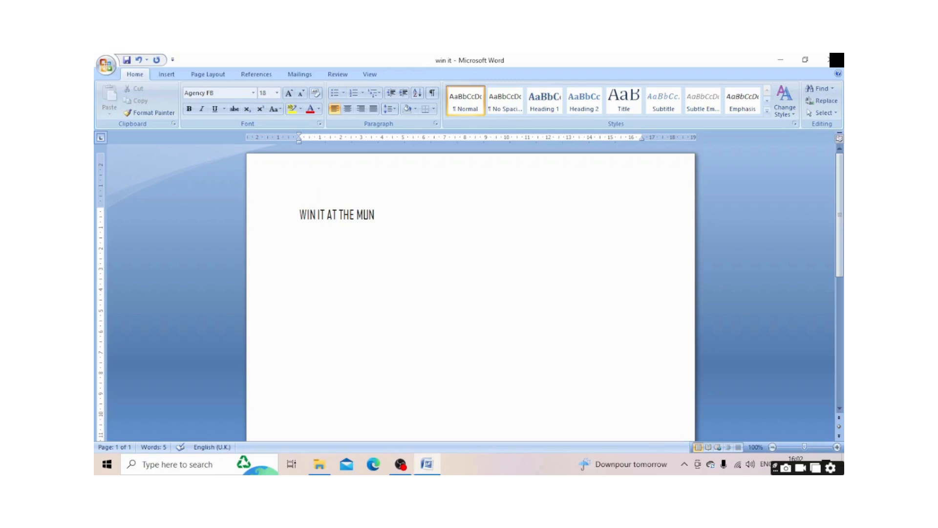
# Step: Type 'DIPLOMACY' on the line below the heading
pyautogui.write('DIP')
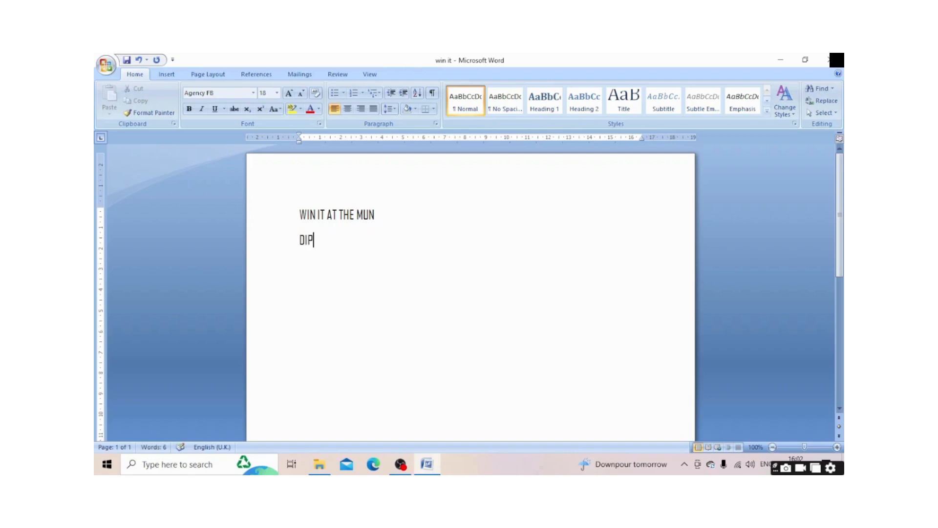
pyautogui.write('LOMAC')
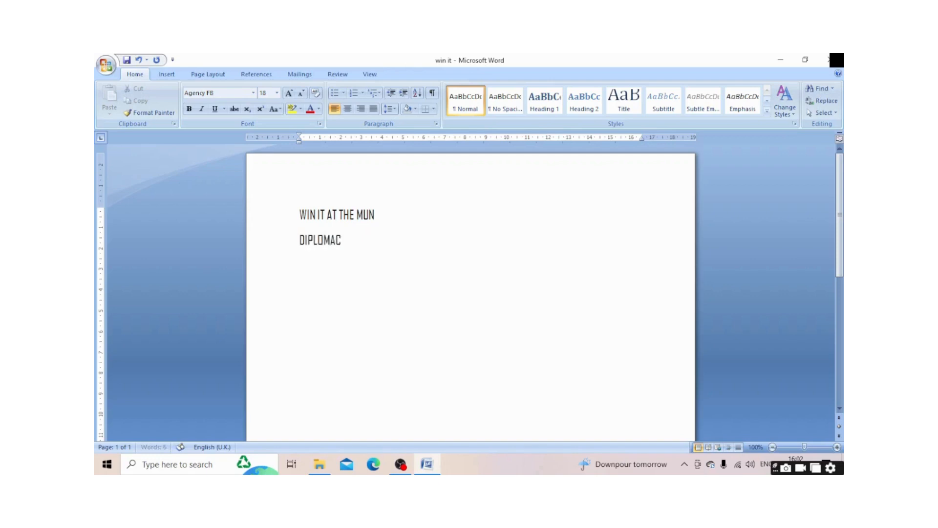
pyautogui.write('Y')
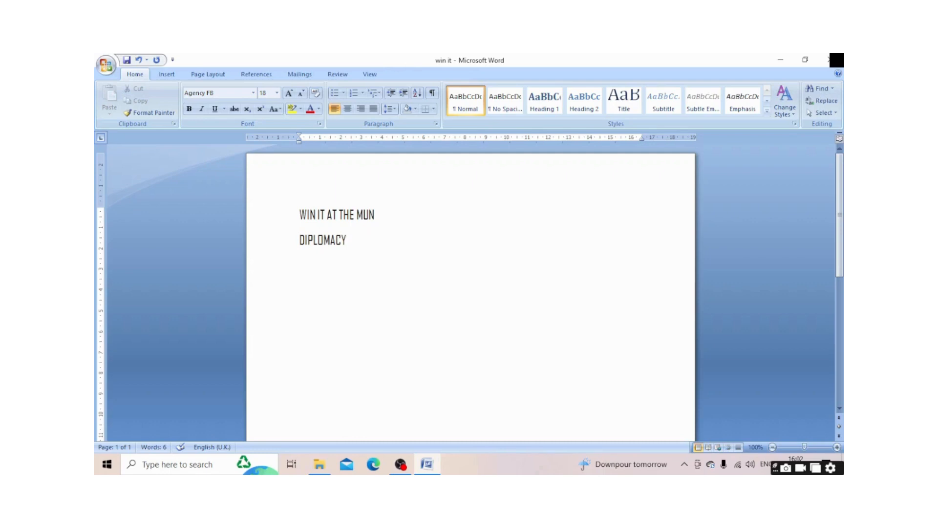
pyautogui.moveTo(420, 343)
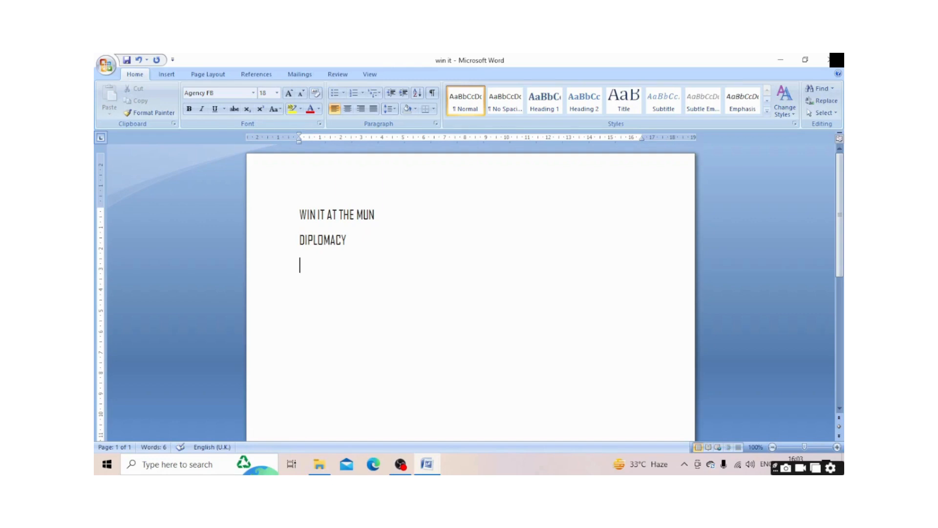
pyautogui.write('CONF')
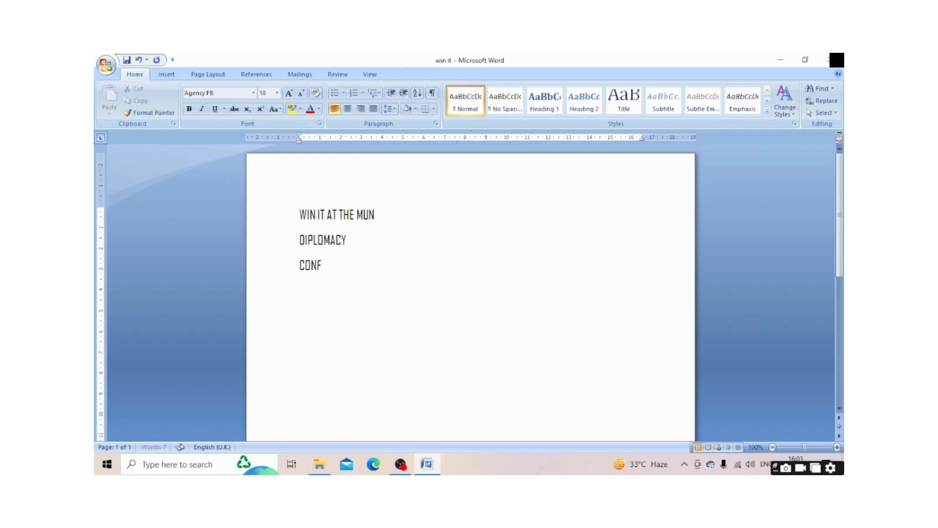
pyautogui.write('RONT')
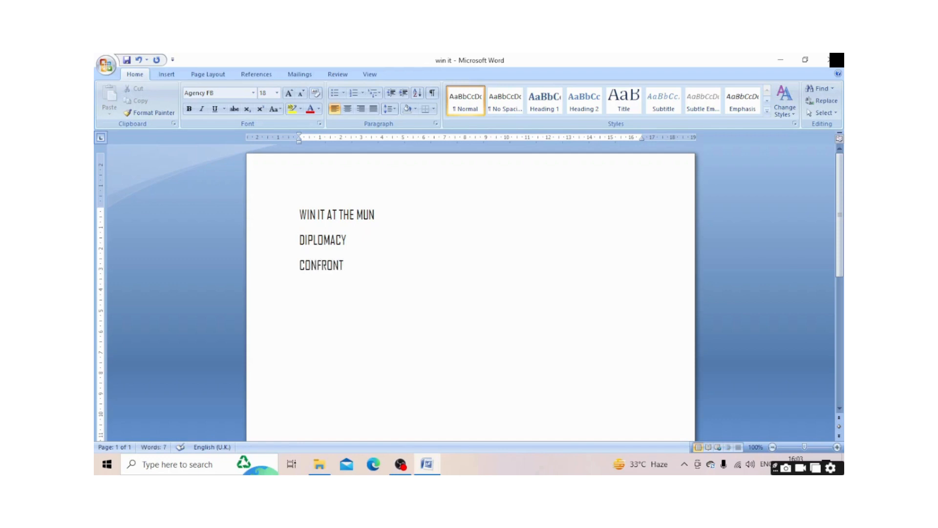
pyautogui.click(345, 265)
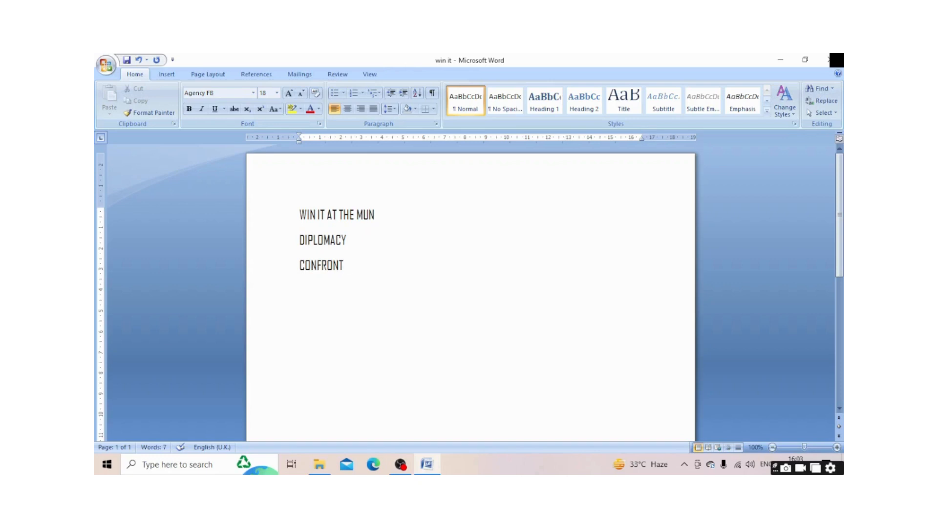
pyautogui.click(346, 265)
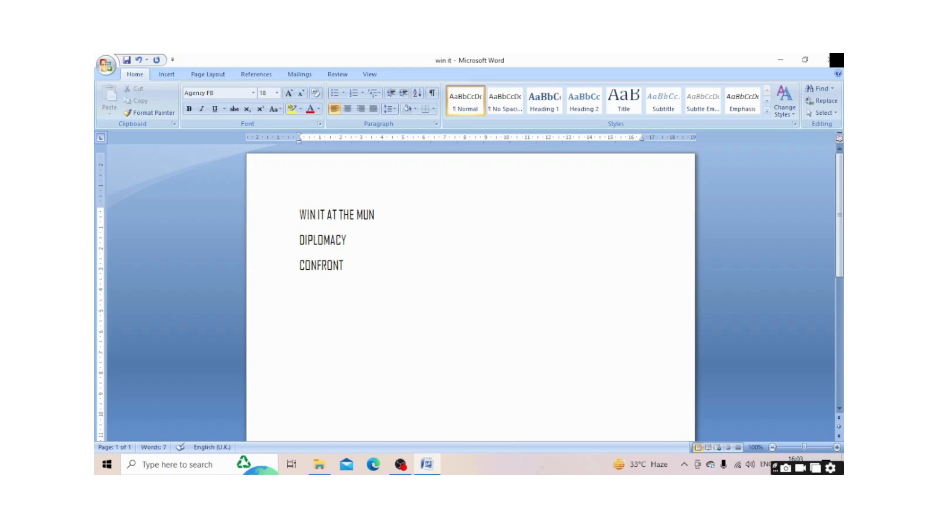
pyautogui.click(346, 265)
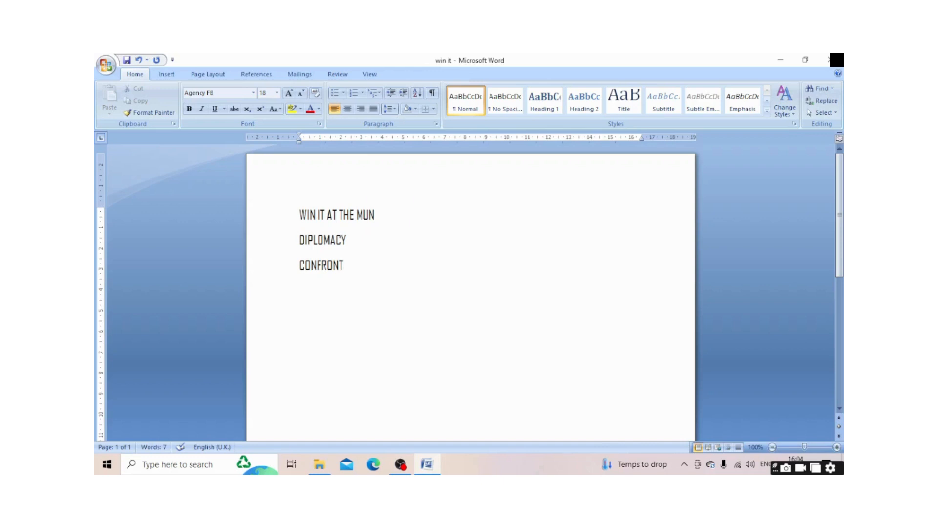
pyautogui.click(346, 265)
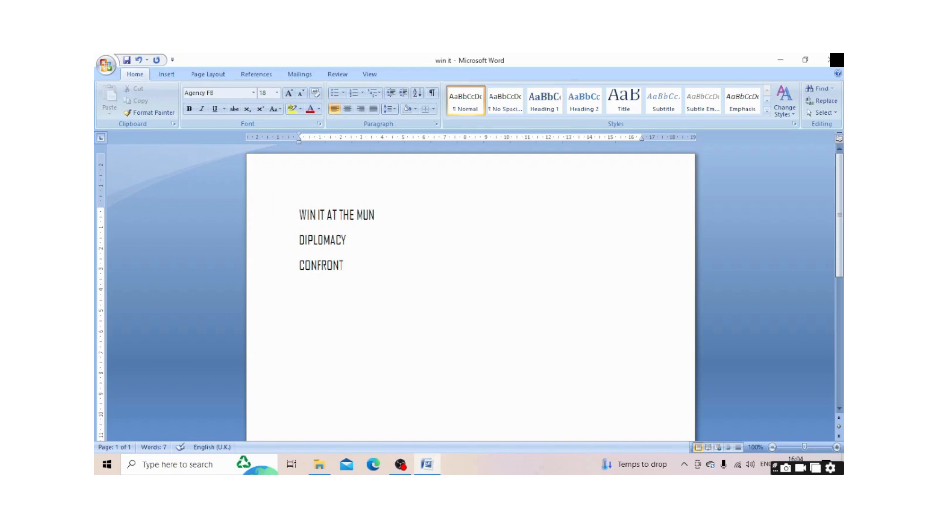
# Step: Type 'COOPERATE' on the line below CONFRONT, then click on the text
pyautogui.write('COOP')
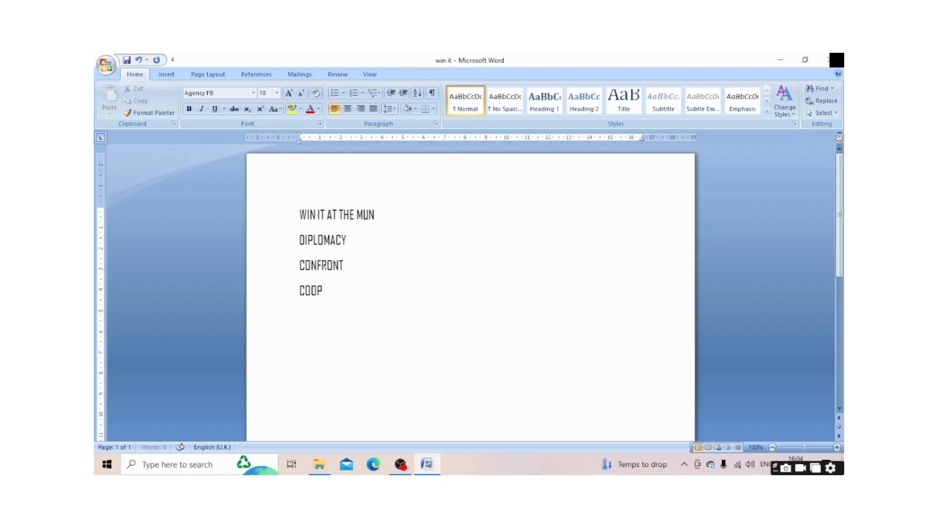
pyautogui.write('ERATE')
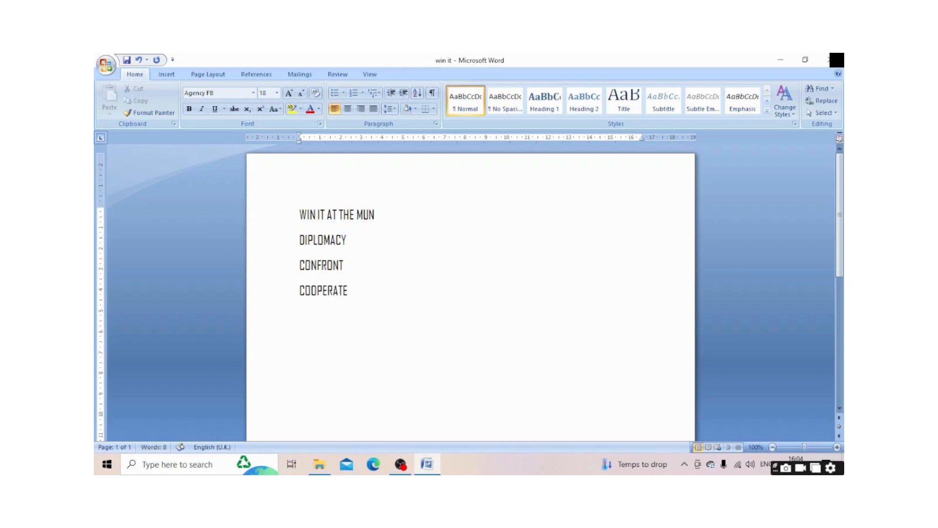
pyautogui.click(350, 290)
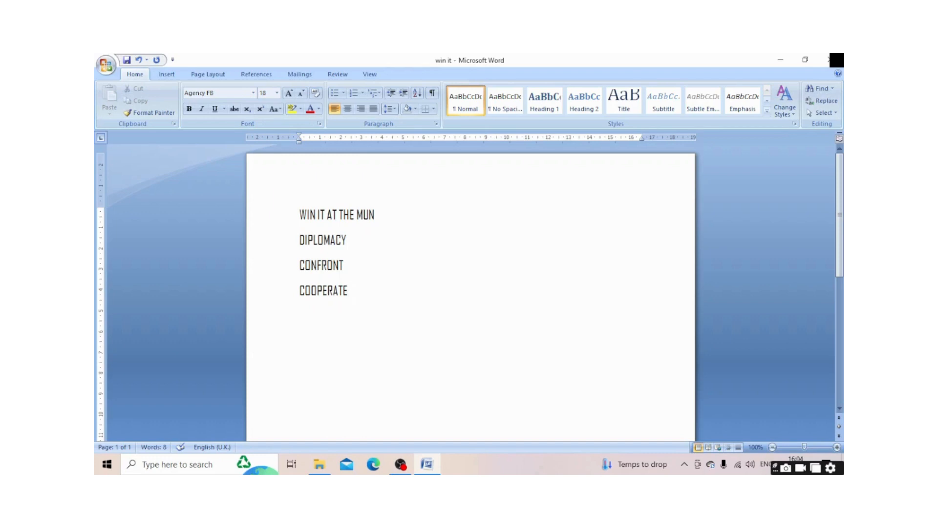
pyautogui.click(349, 290)
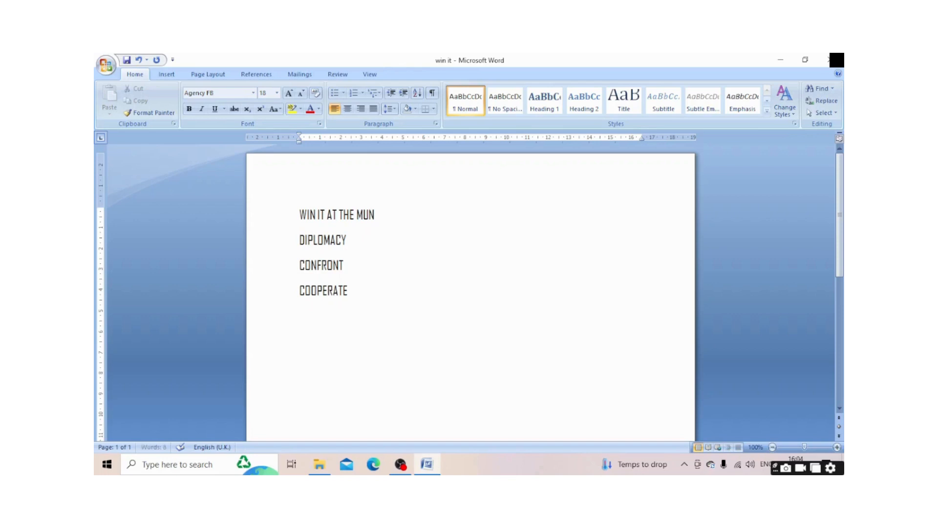
# Step: Type 'COMPROMISE' as the fifth line beneath COOPERATE
pyautogui.write('COM')
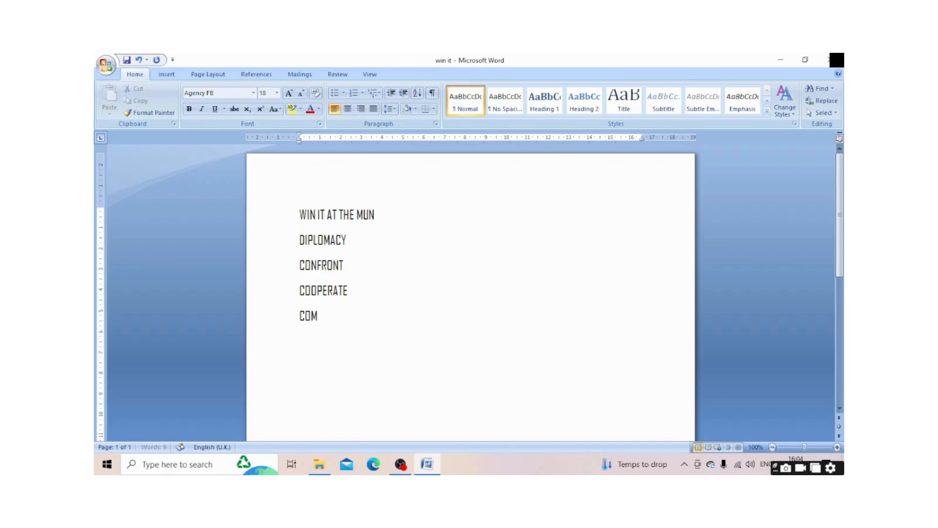
pyautogui.write('P')
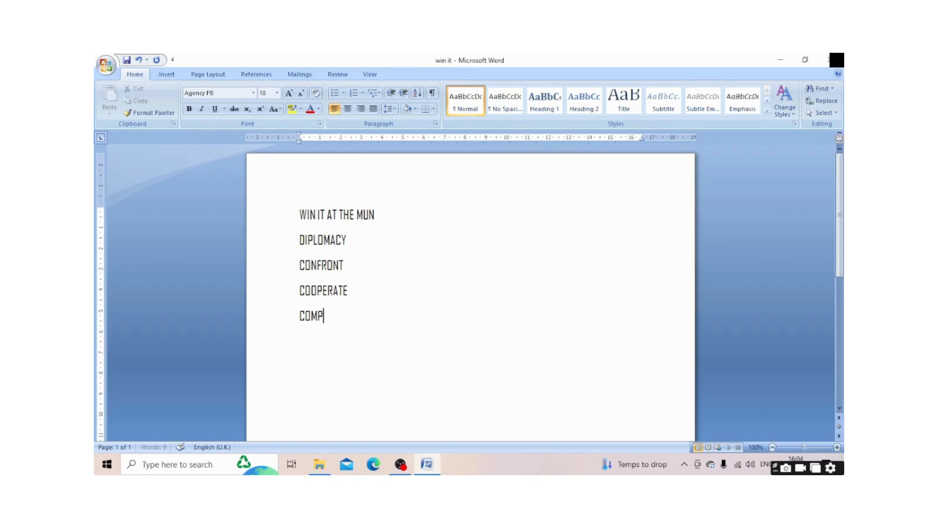
pyautogui.write('ROMISE')
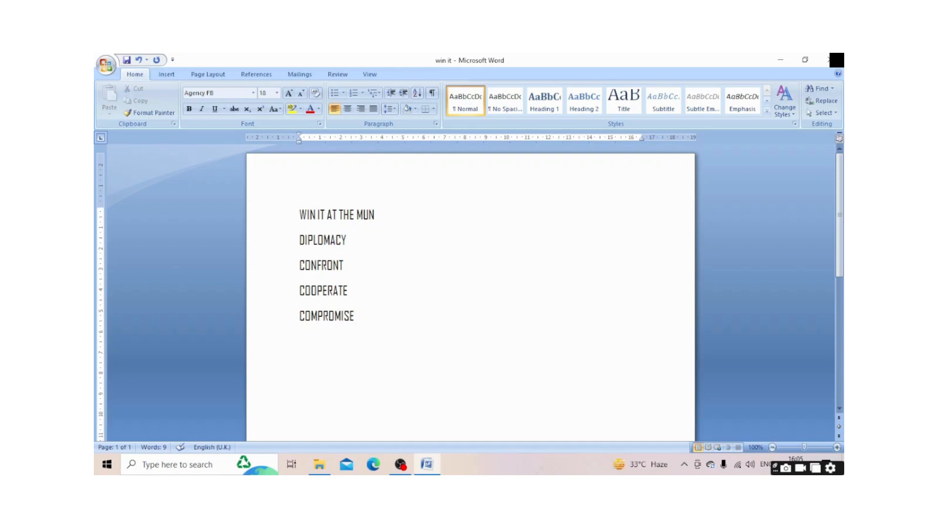
pyautogui.click(355, 316)
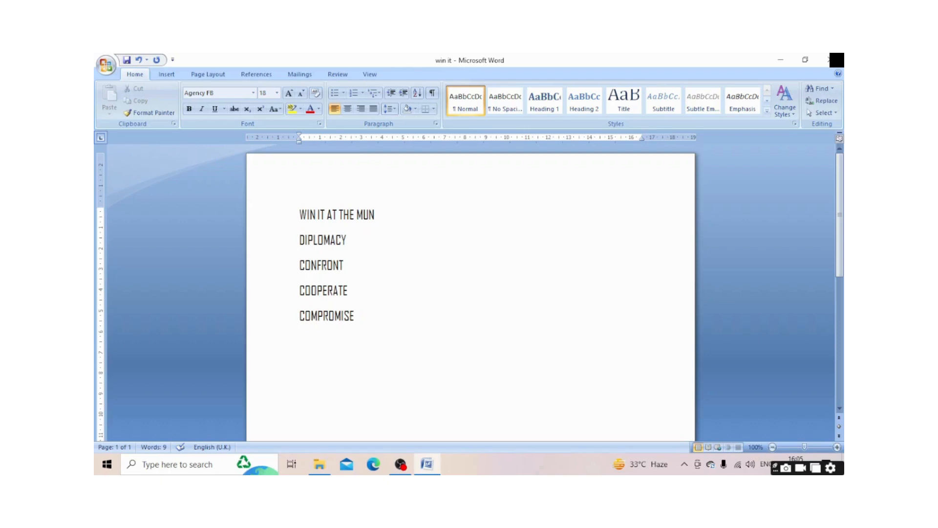
pyautogui.click(356, 316)
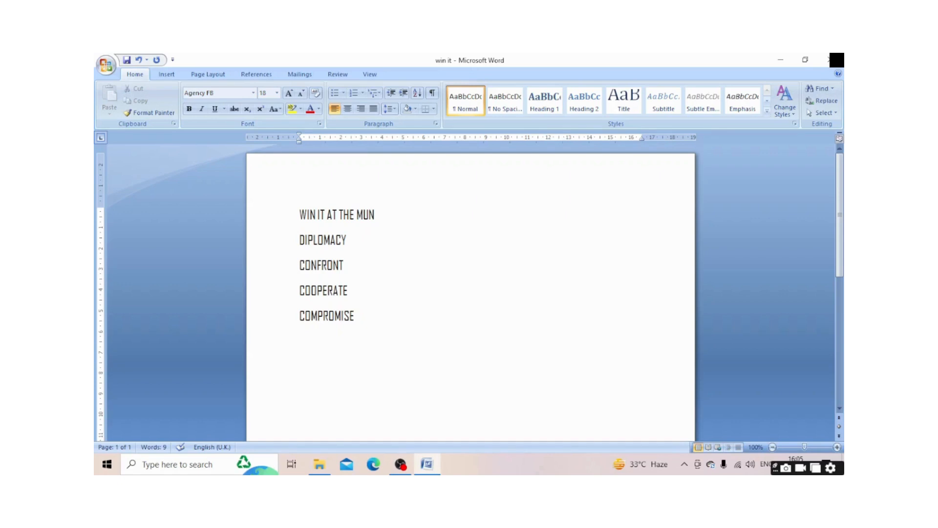
pyautogui.click(355, 316)
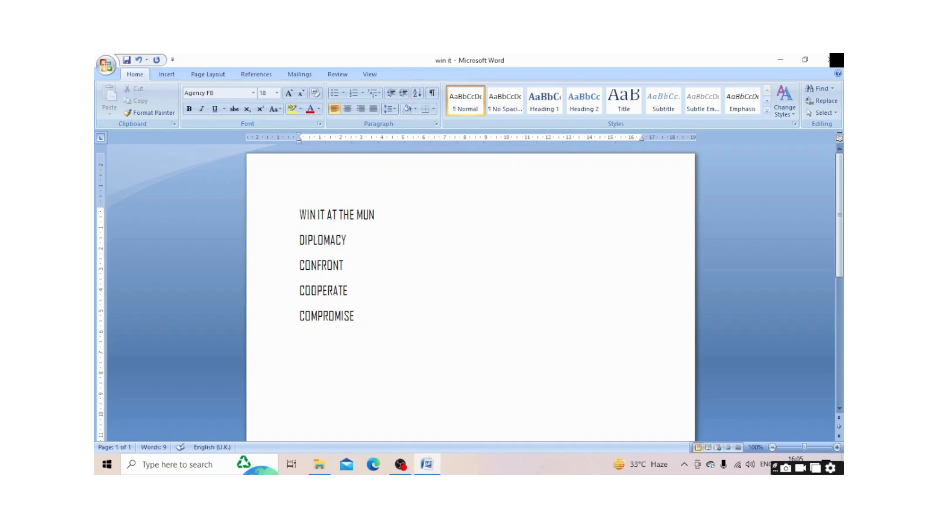
pyautogui.click(355, 316)
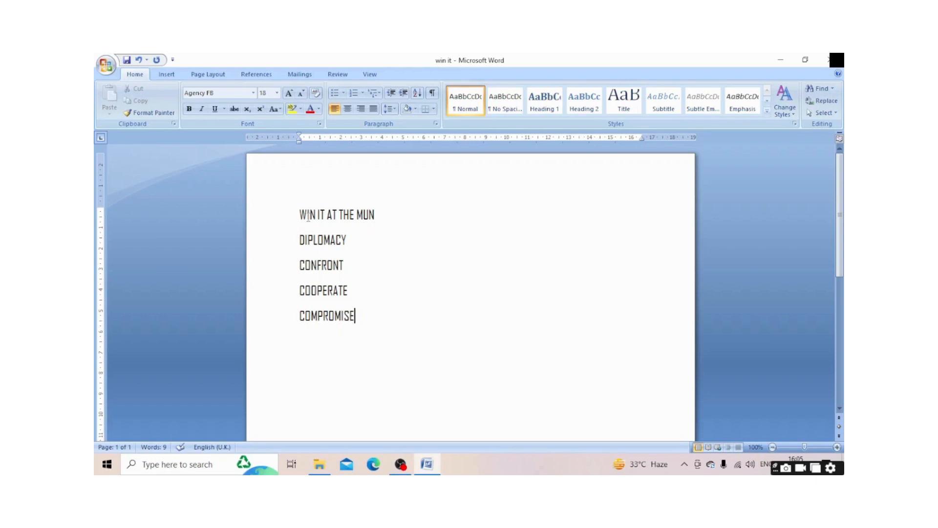
pyautogui.moveTo(464, 254)
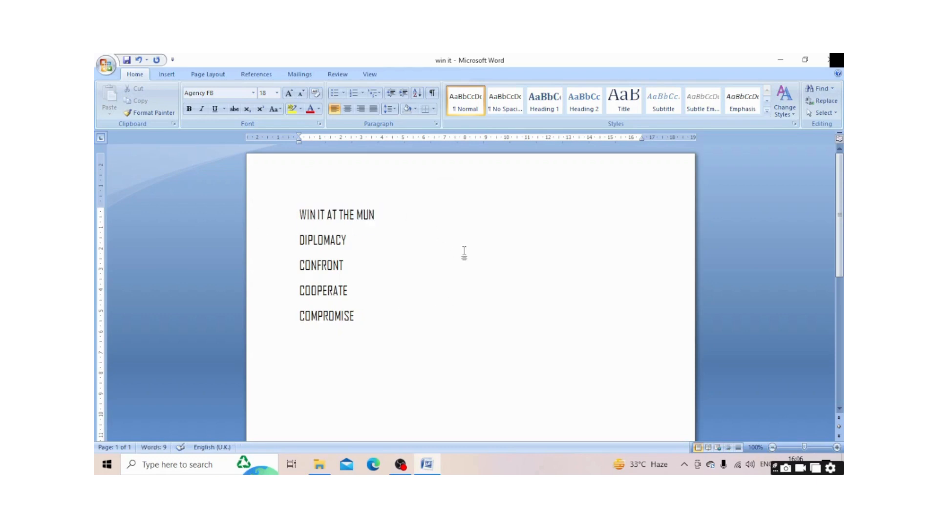
pyautogui.click(348, 240)
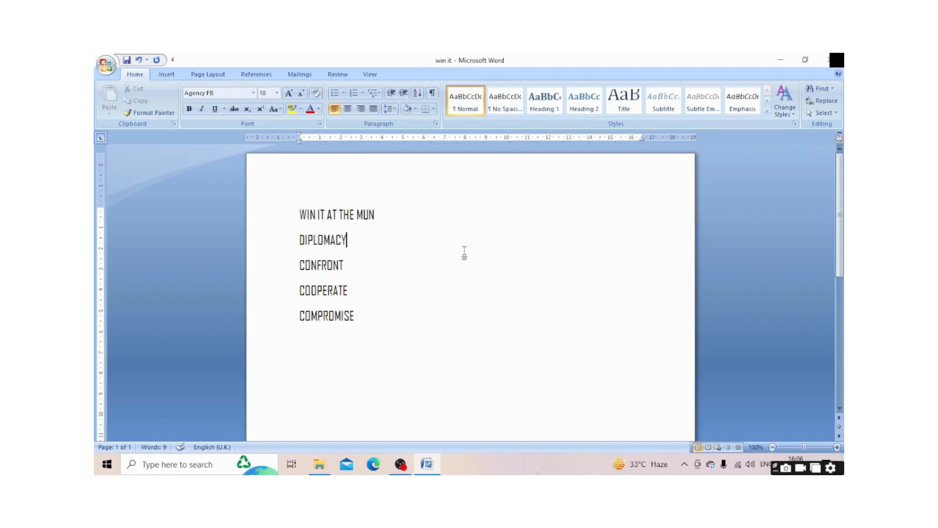
pyautogui.moveTo(469, 290)
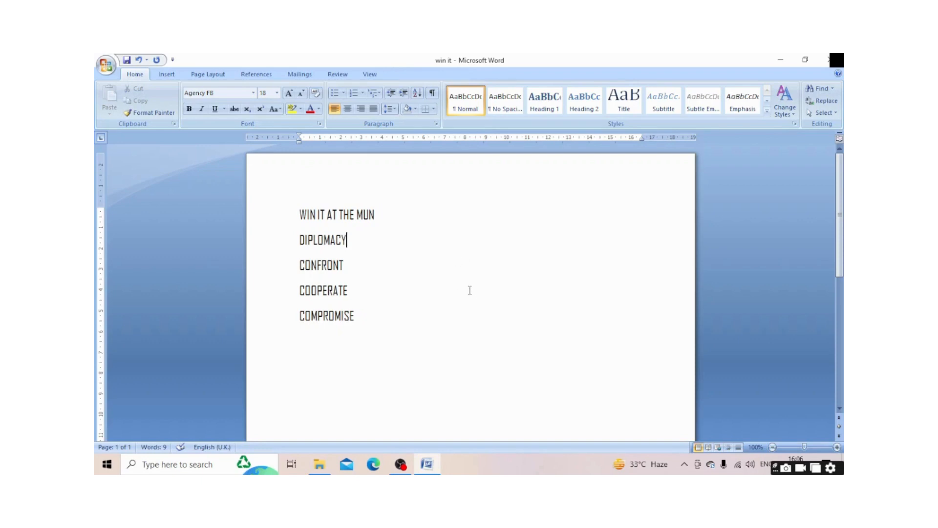